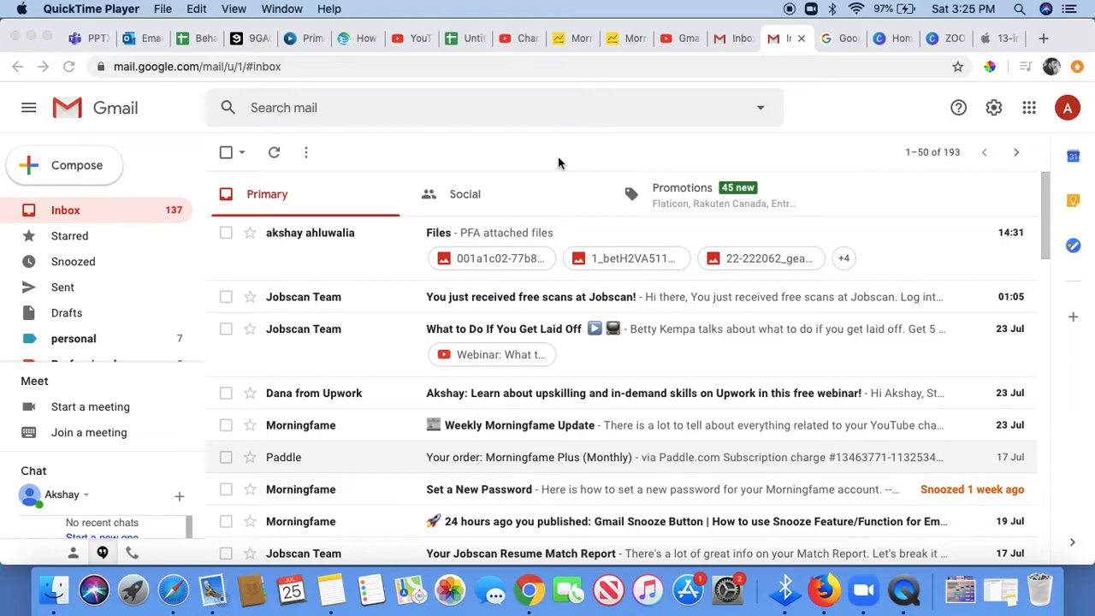
mouse_move(855, 176)
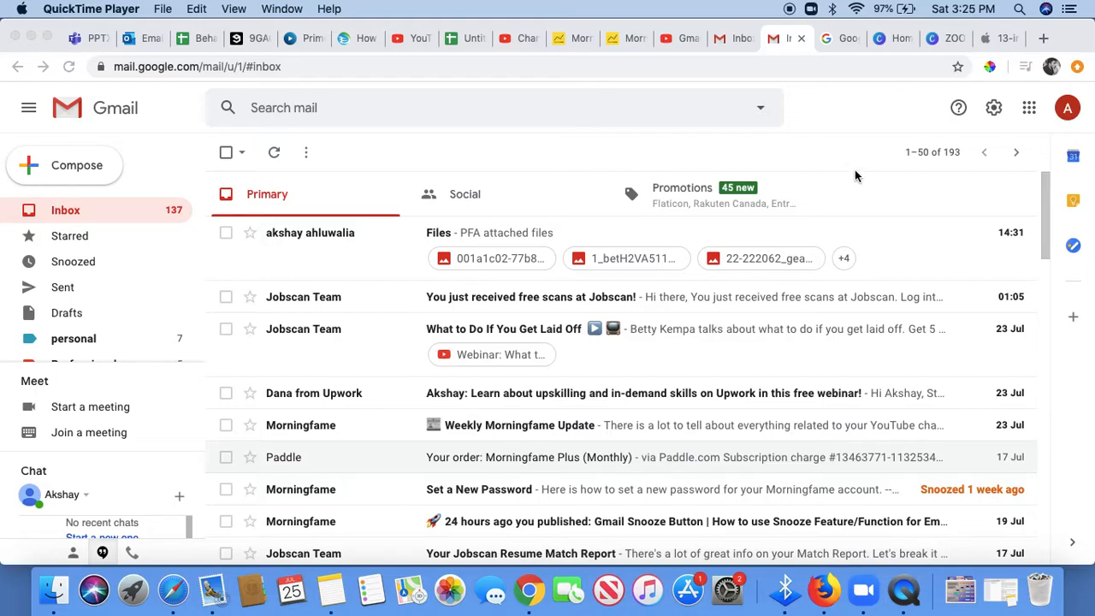
mouse_move(777, 146)
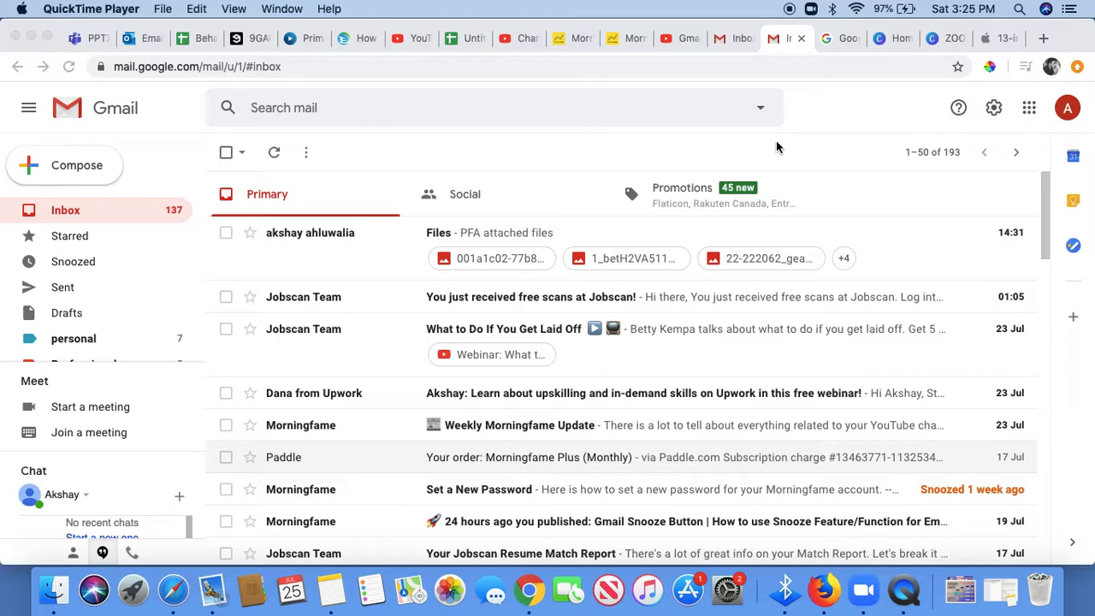
mouse_move(642, 155)
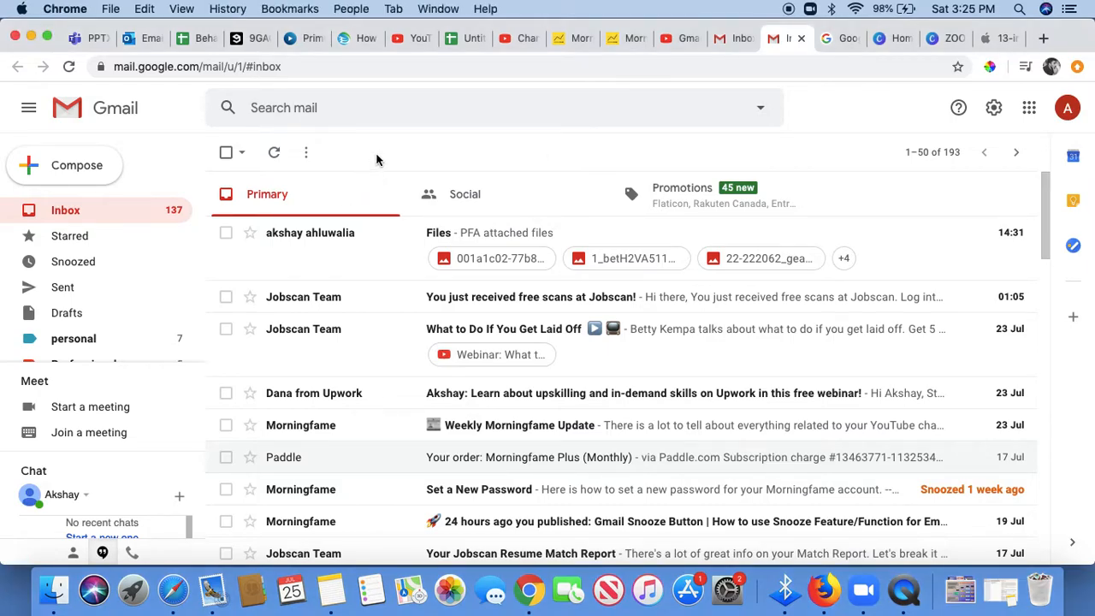
mouse_move(402, 269)
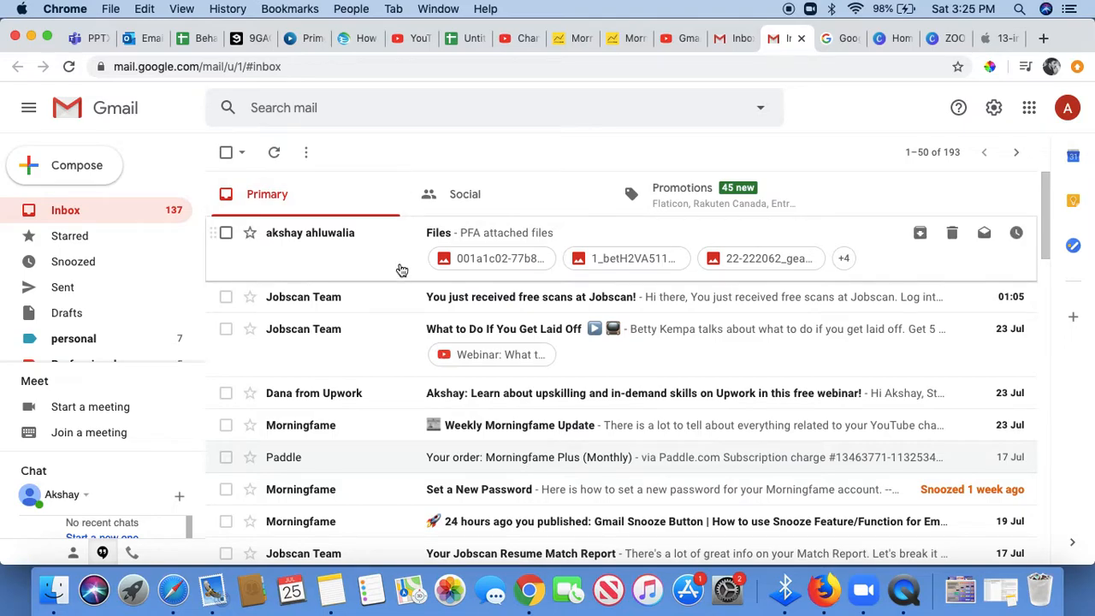
mouse_move(377, 272)
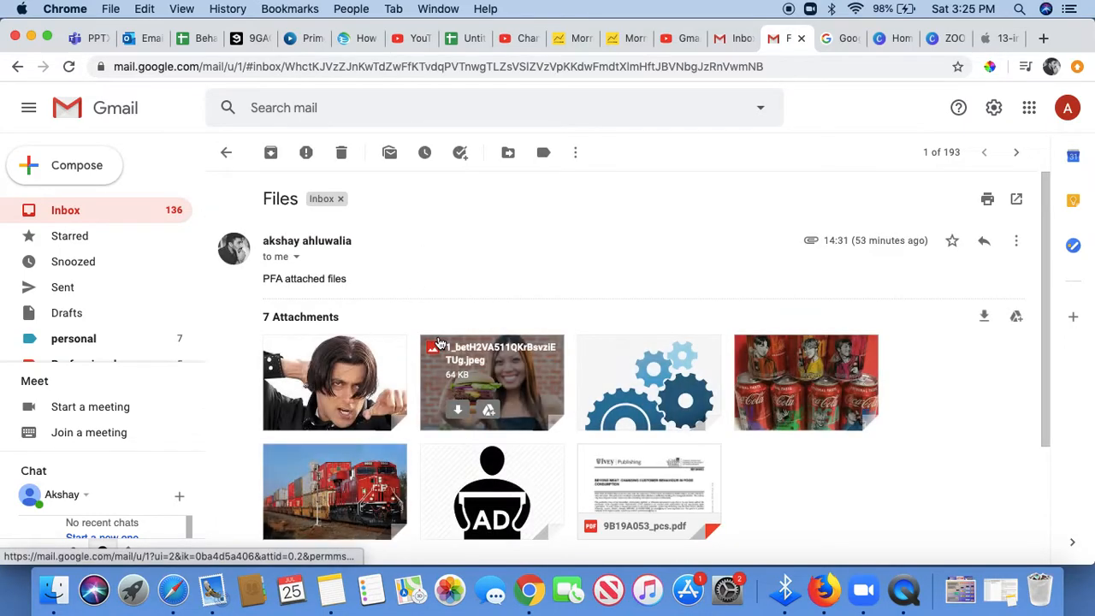
- Scroll the Files email to bring all seven attachment previews into view
scroll("down", 3)
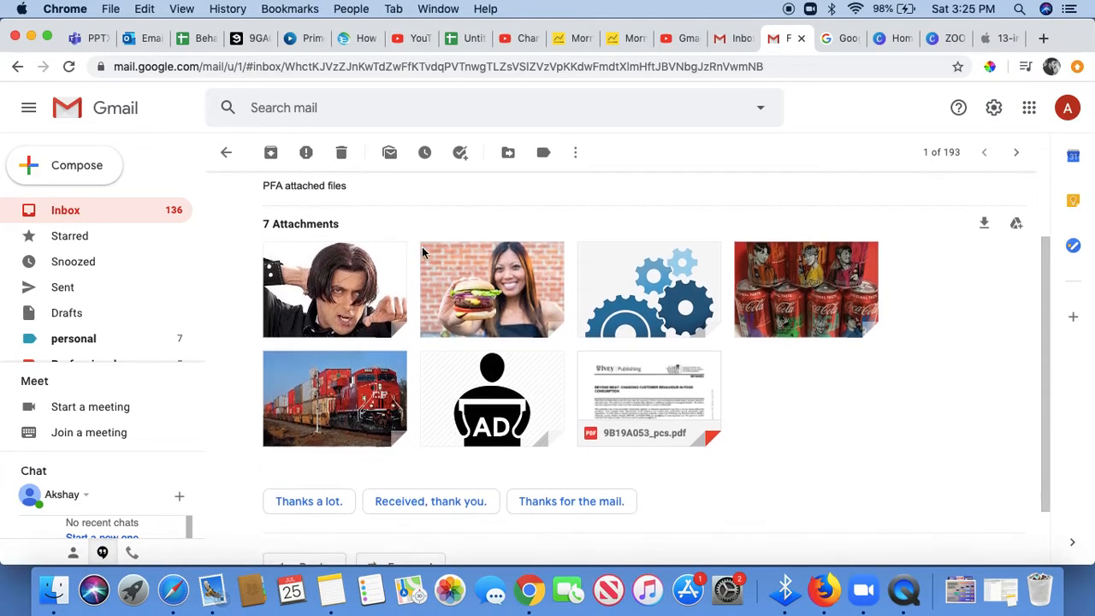
scroll("down", 3)
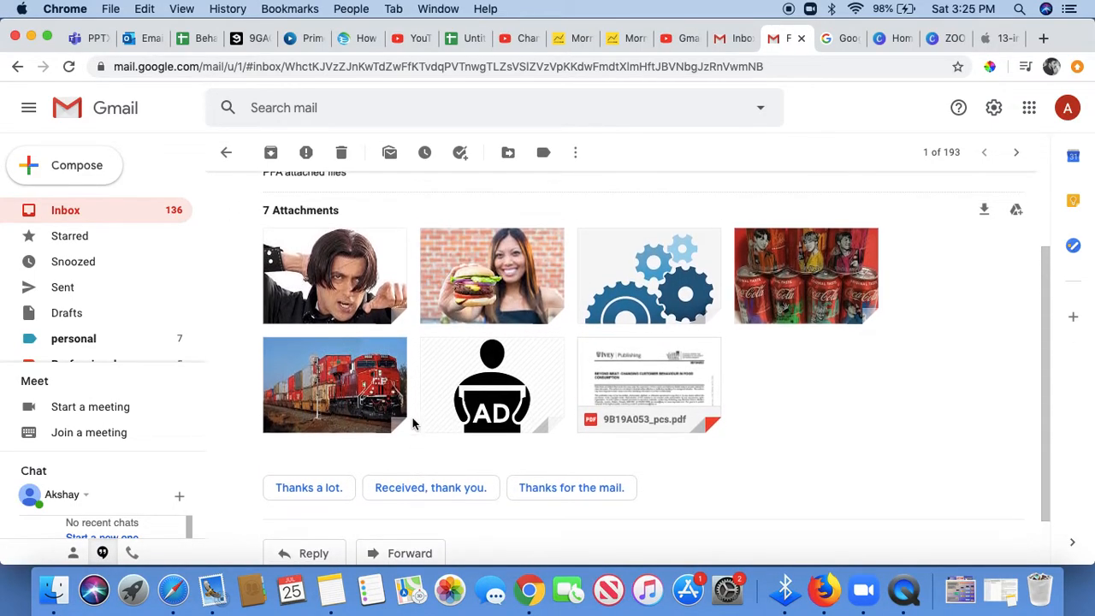
mouse_move(492, 275)
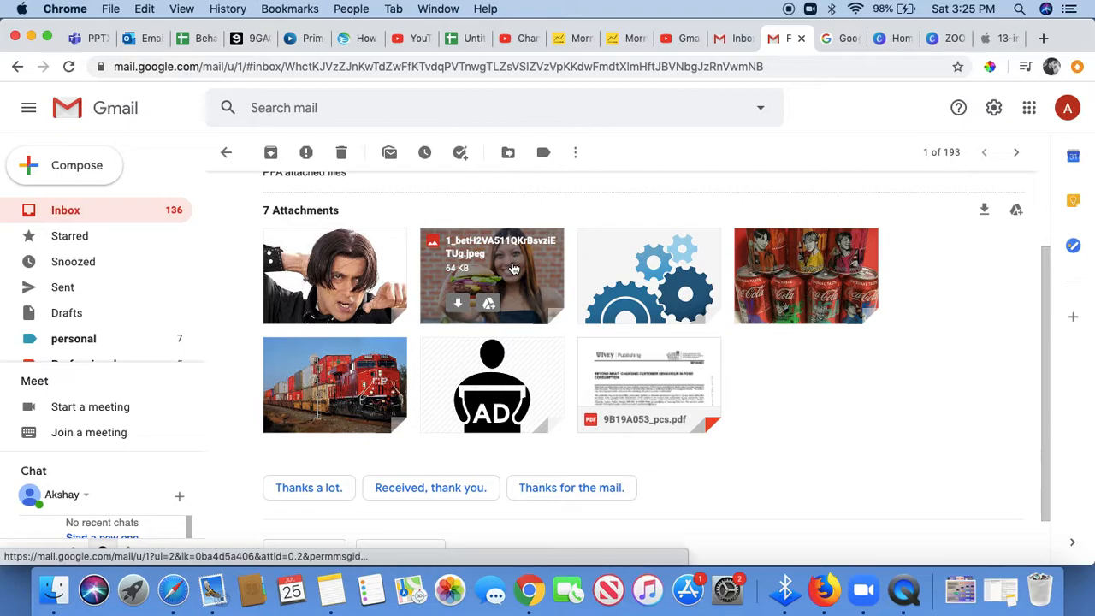
mouse_move(334, 276)
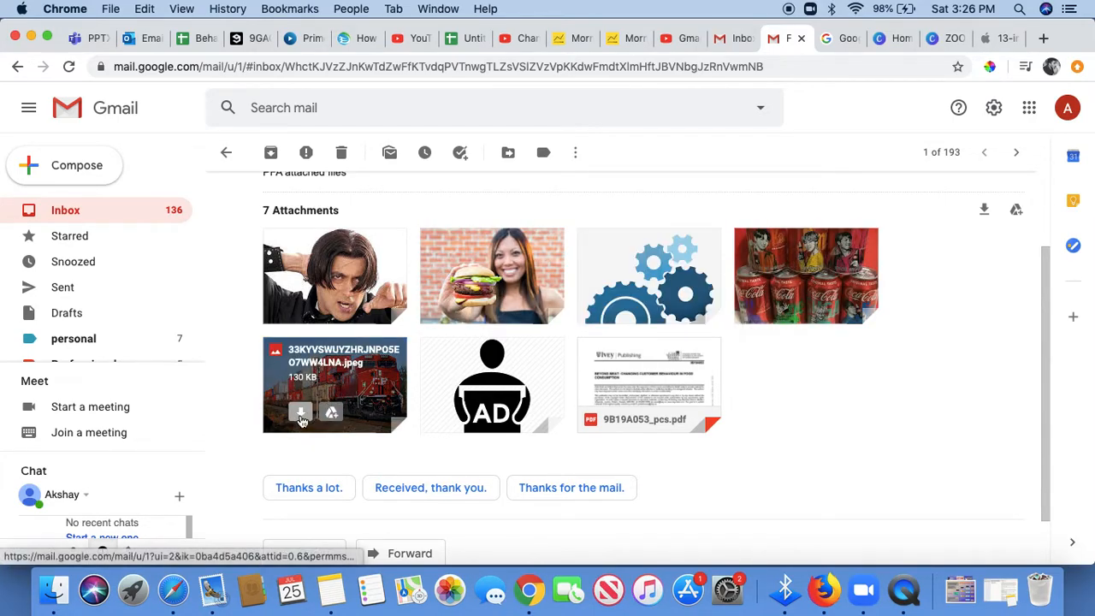
mouse_move(610, 389)
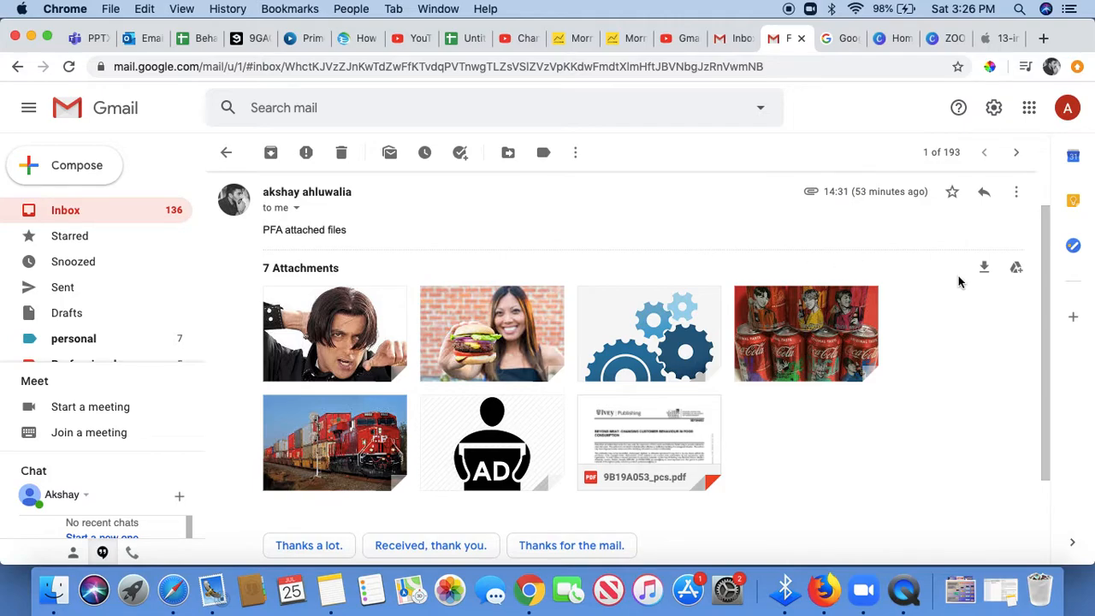
mouse_move(983, 267)
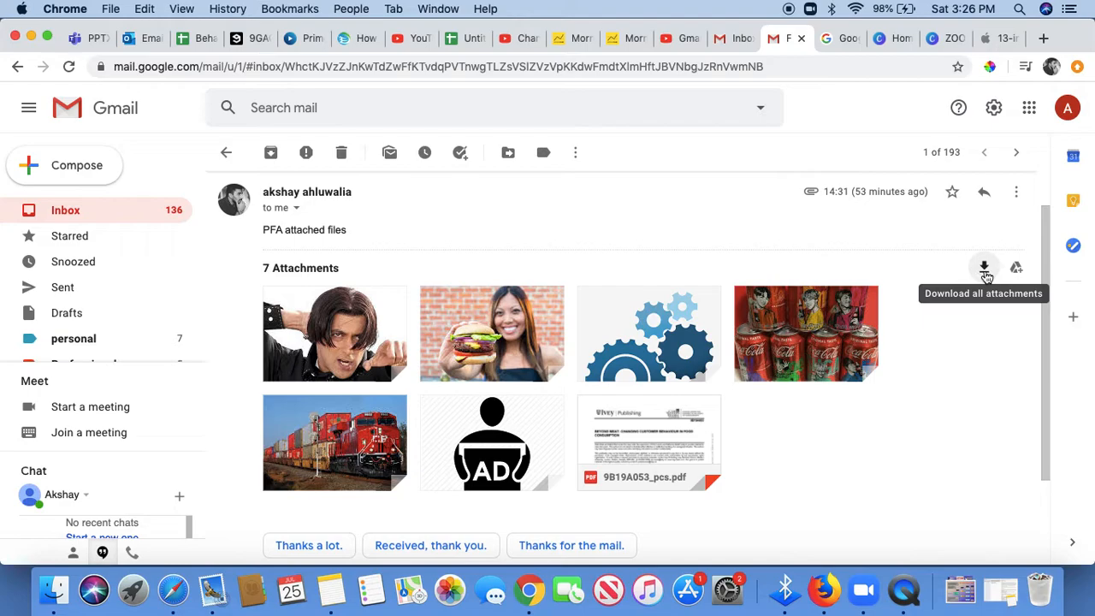
mouse_move(985, 269)
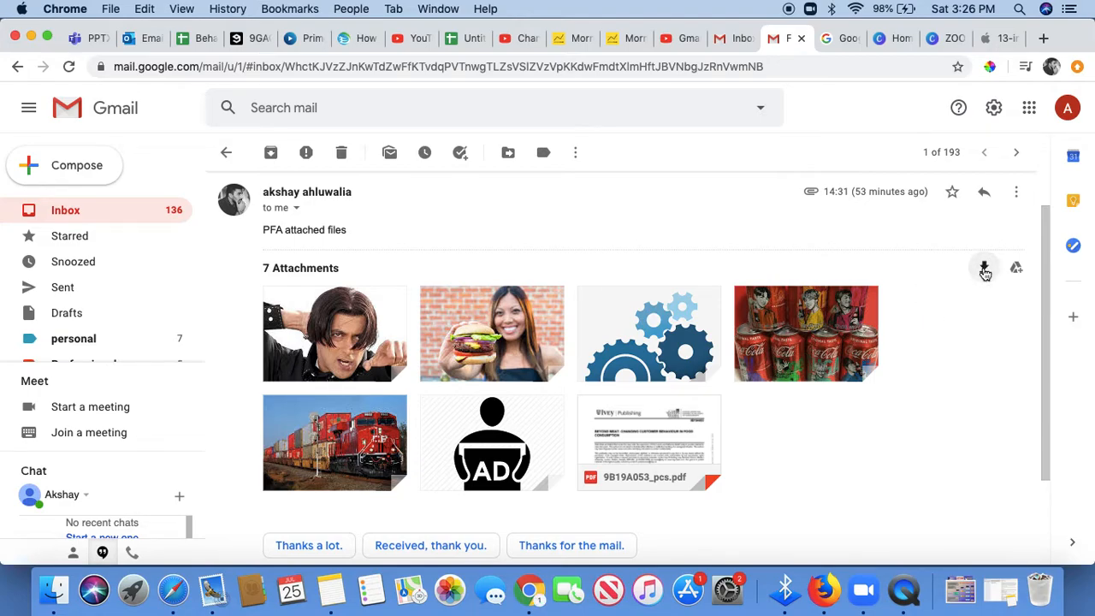
- Download all seven attachments as files.zip and start opening the archive from Chrome's download bar
left_click(983, 266)
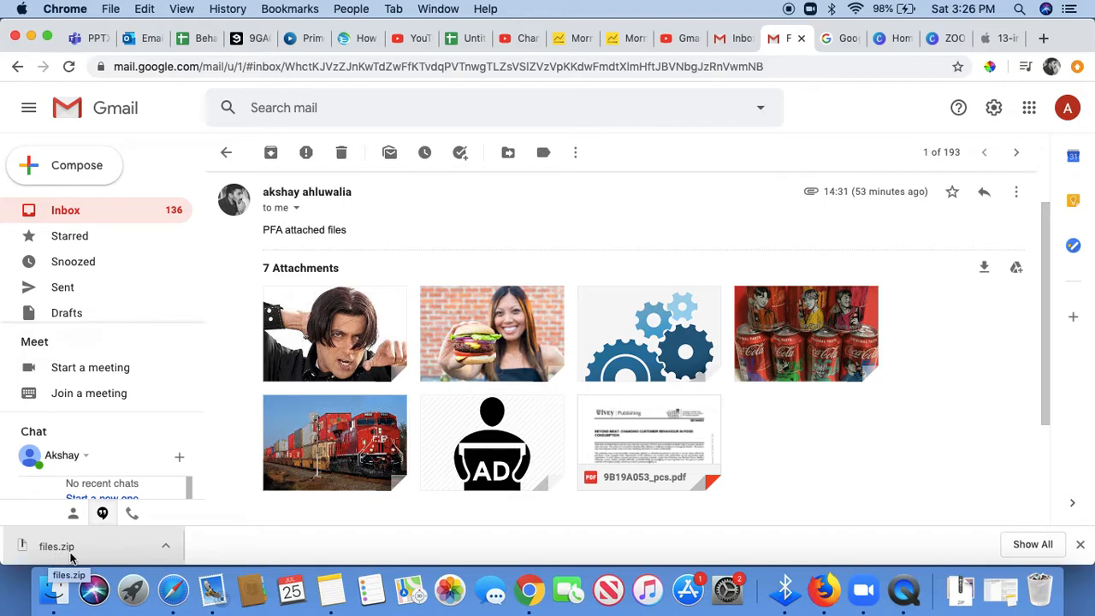
mouse_move(278, 506)
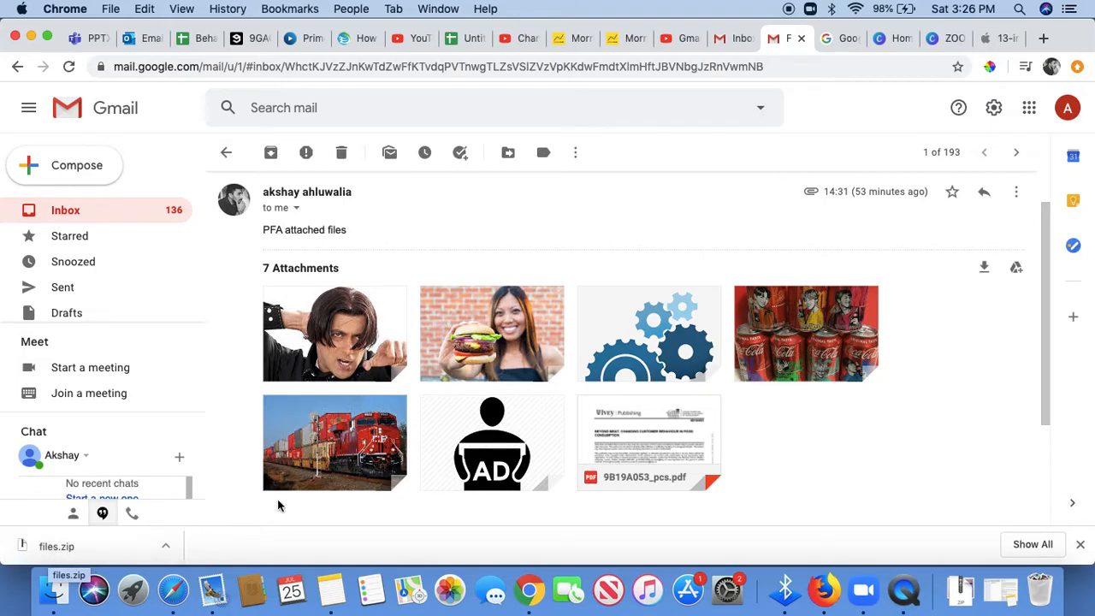
left_click(57, 546)
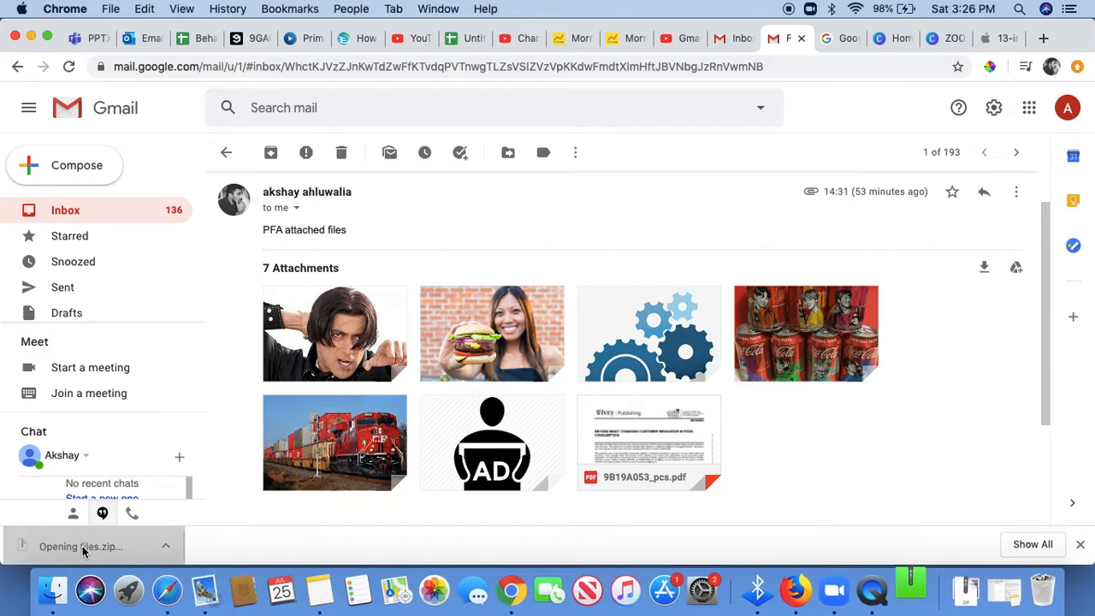
- Open the unzipped 'files' folder inside Downloads in Finder
left_click(81, 545)
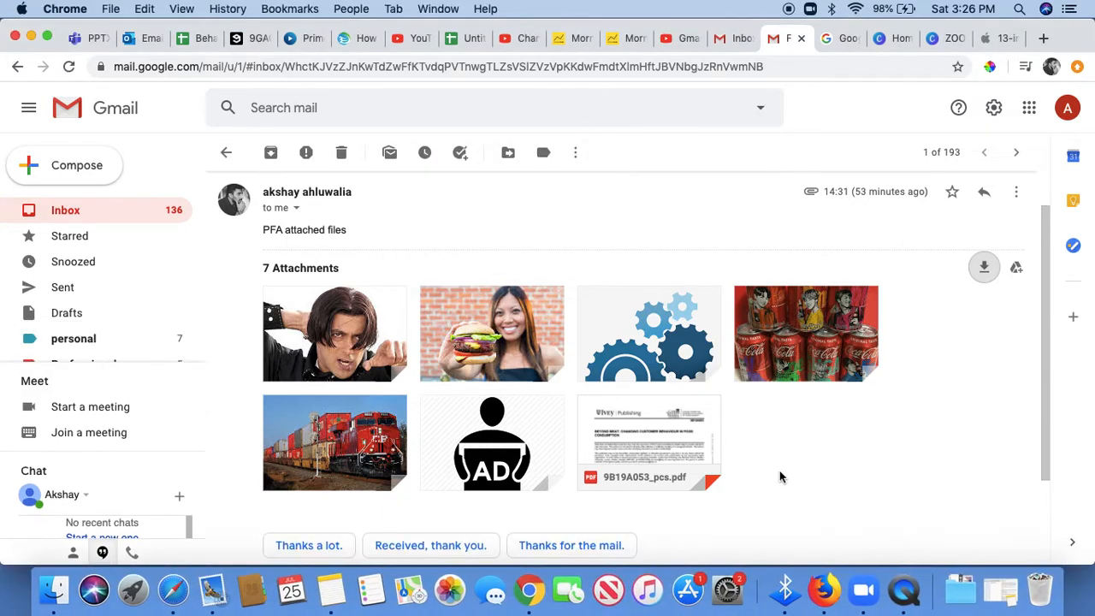
mouse_move(960, 588)
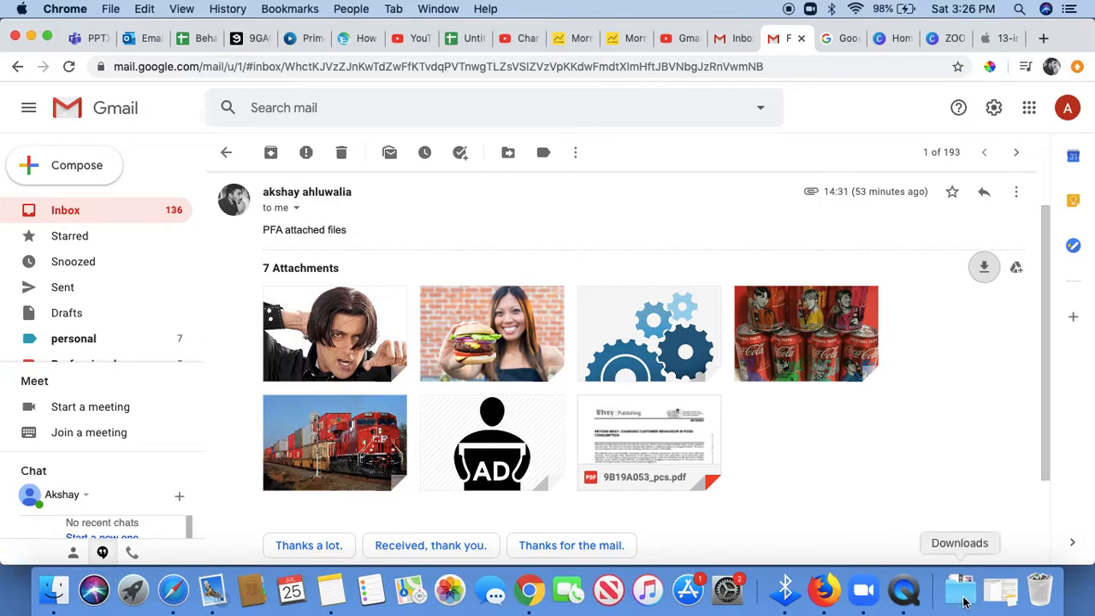
left_click(960, 588)
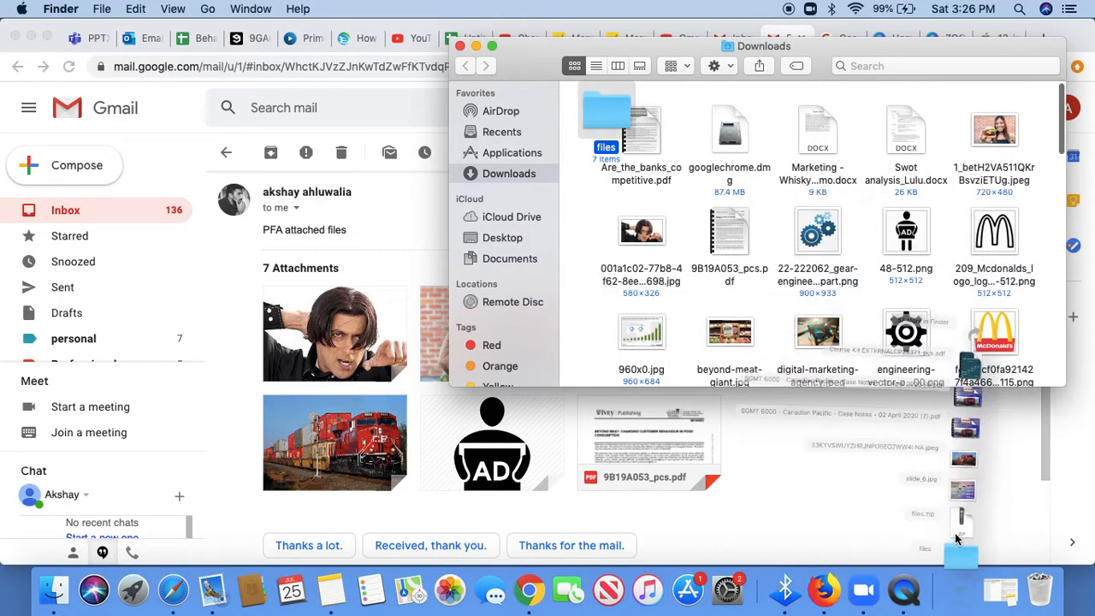
left_click(612, 82)
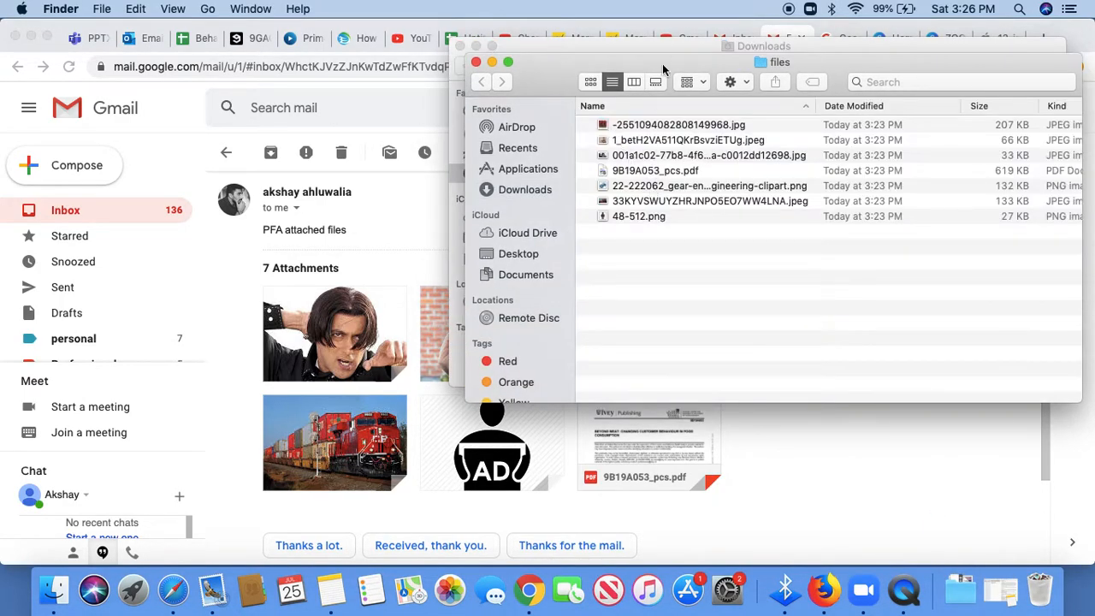
- Click through the extracted files — including the gear clipart and 48-512.png — to confirm all seven are present
left_click(530, 156)
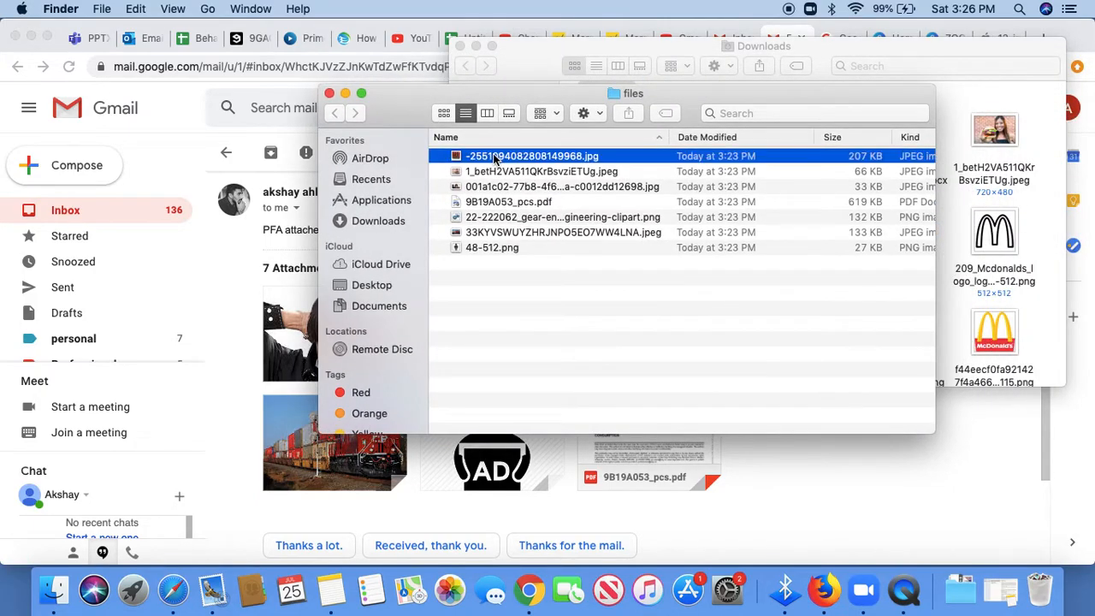
left_click(562, 186)
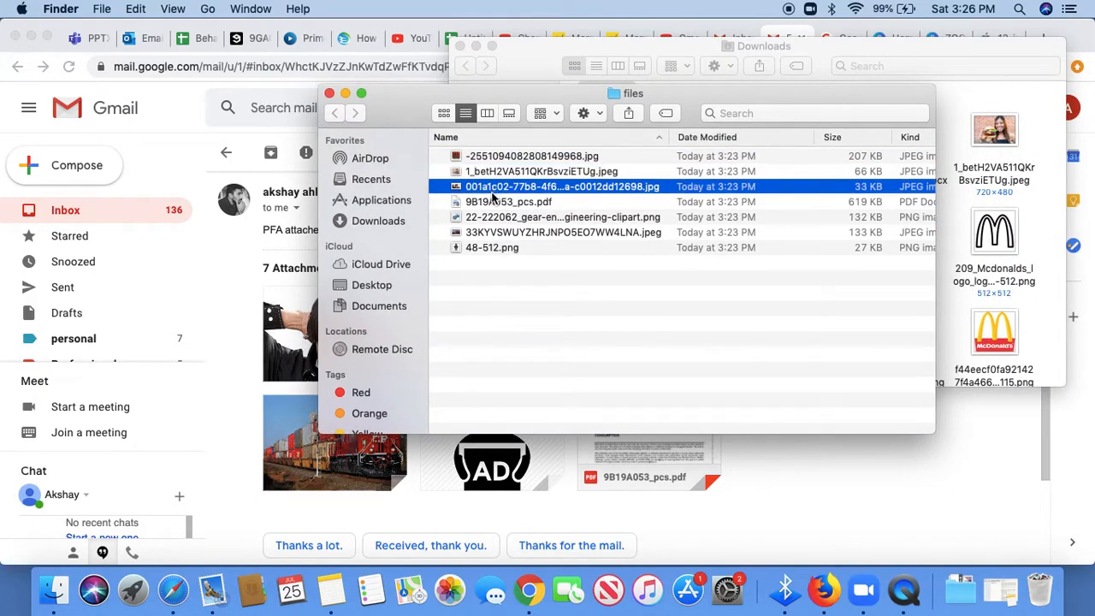
left_click(563, 216)
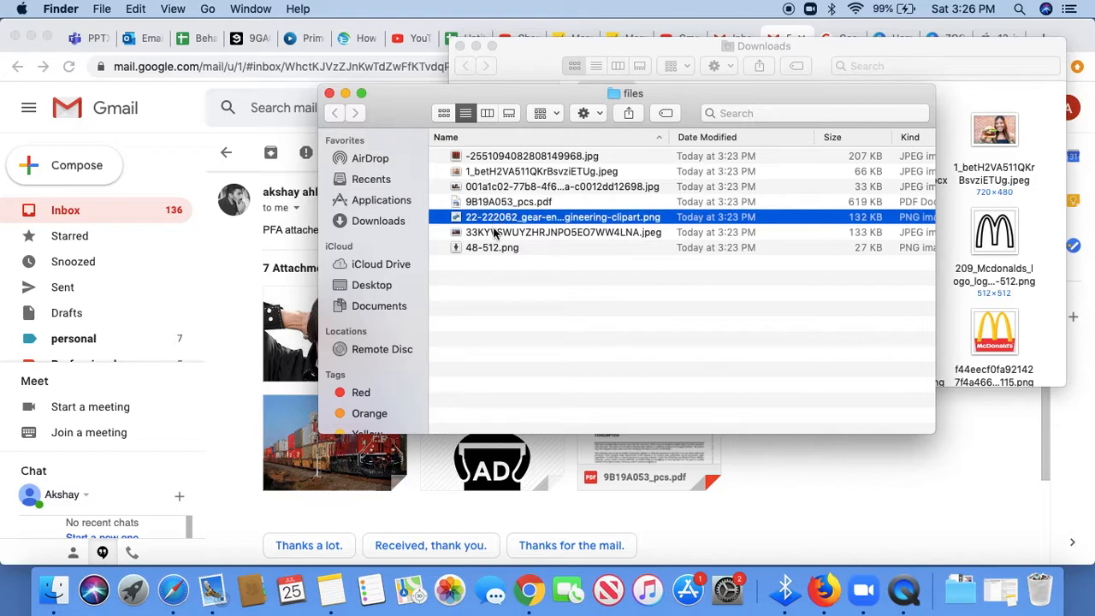
left_click(491, 247)
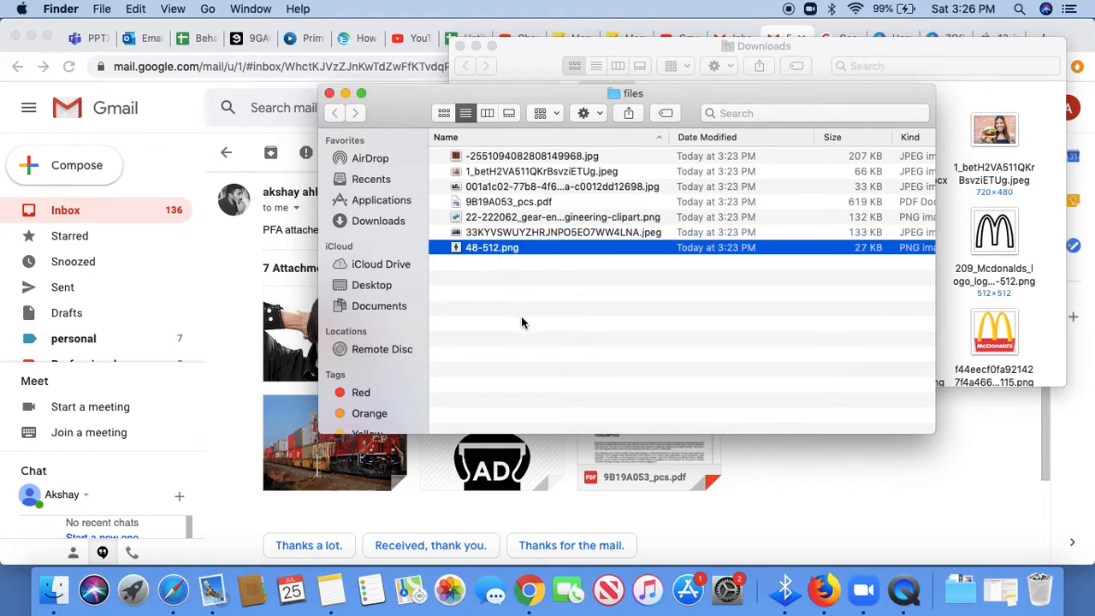
left_click_drag(629, 93, 614, 108)
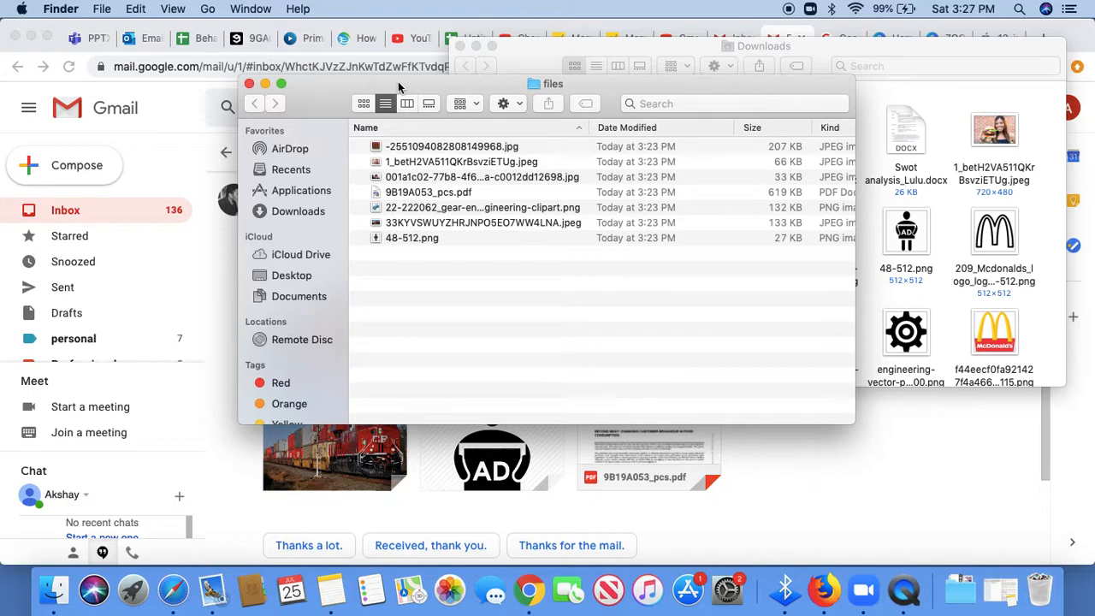
mouse_move(339, 74)
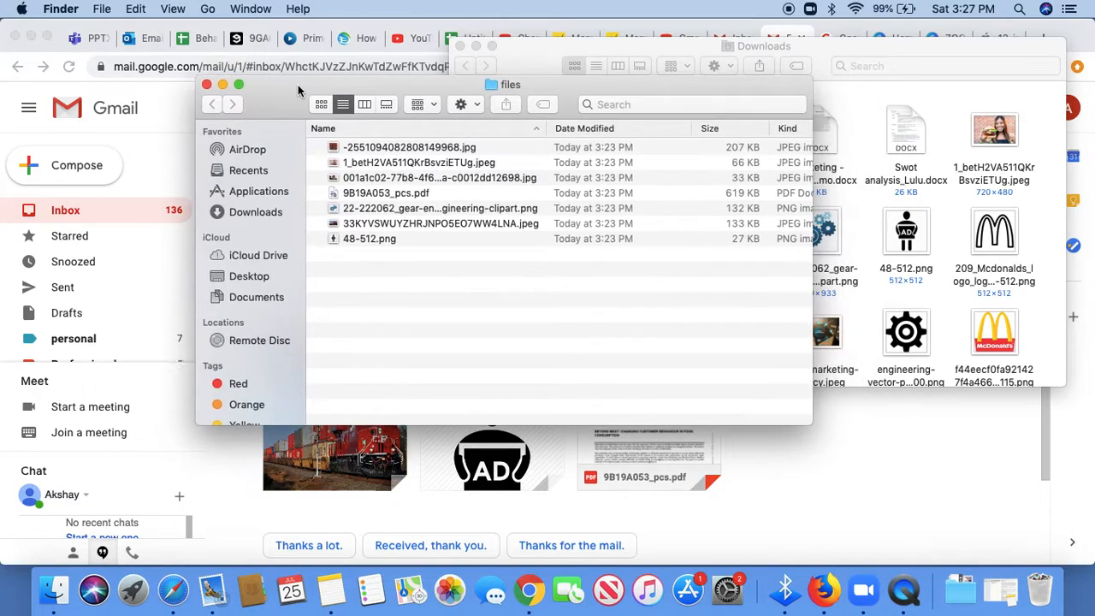
left_click(419, 155)
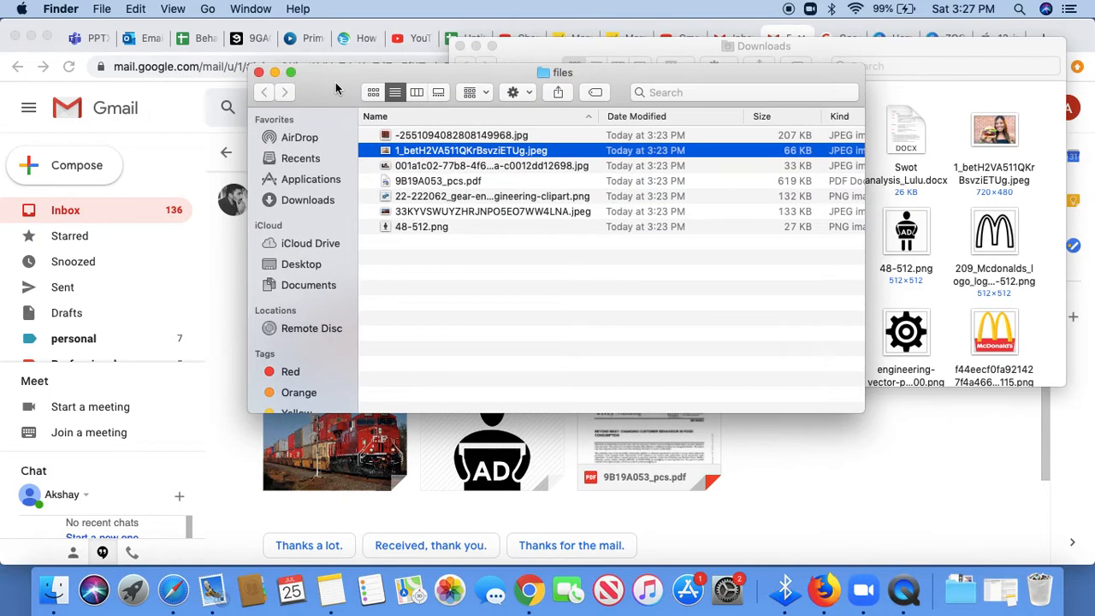
mouse_move(343, 96)
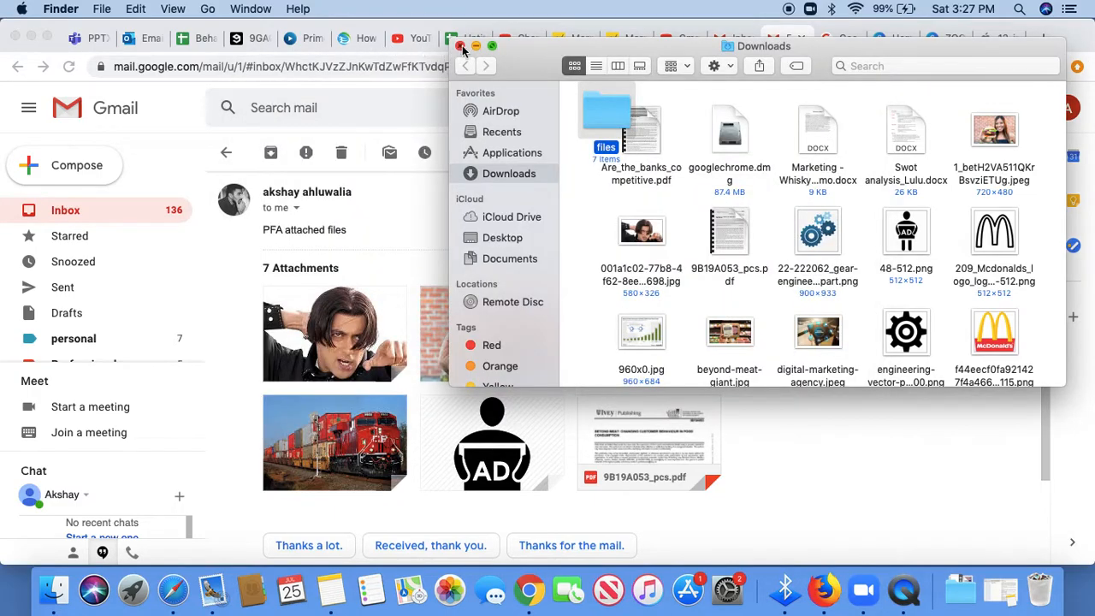
- Close the Downloads Finder window to return to the Files email in Gmail
left_click(462, 46)
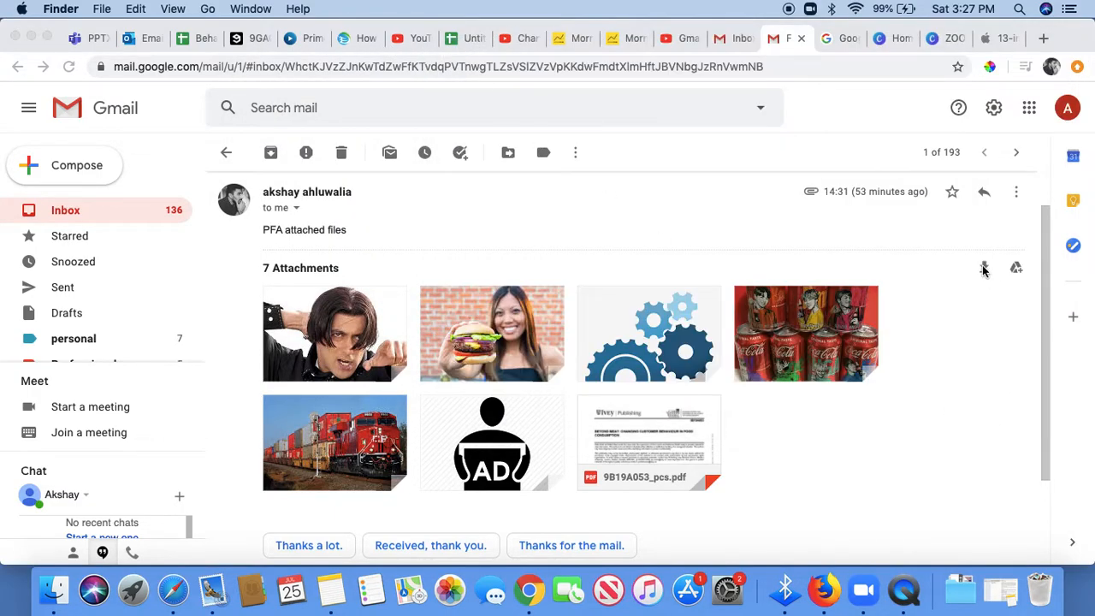
mouse_move(984, 267)
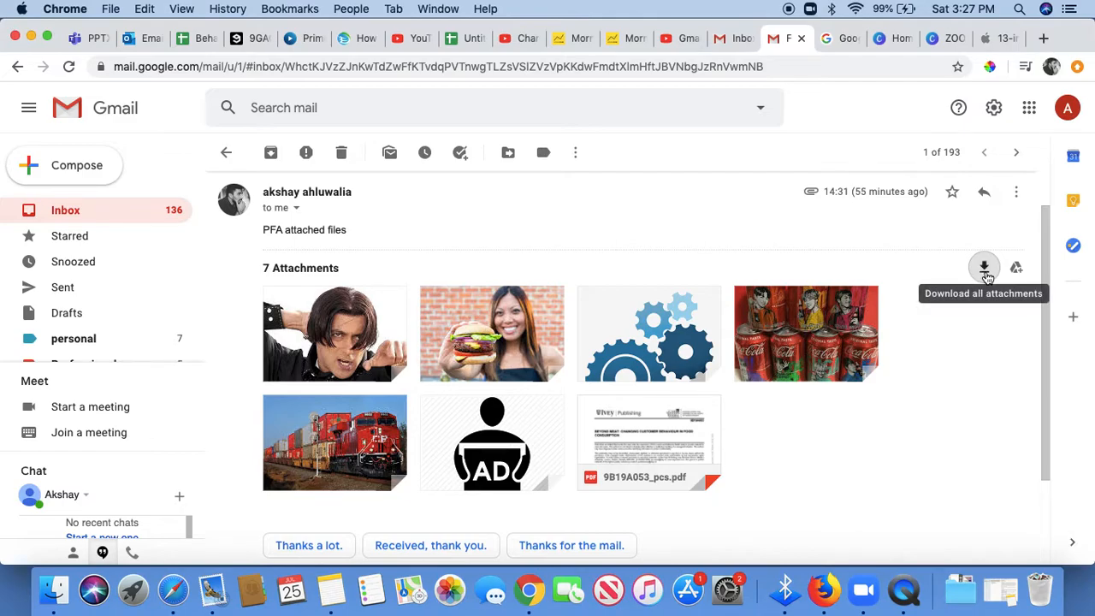
mouse_move(984, 267)
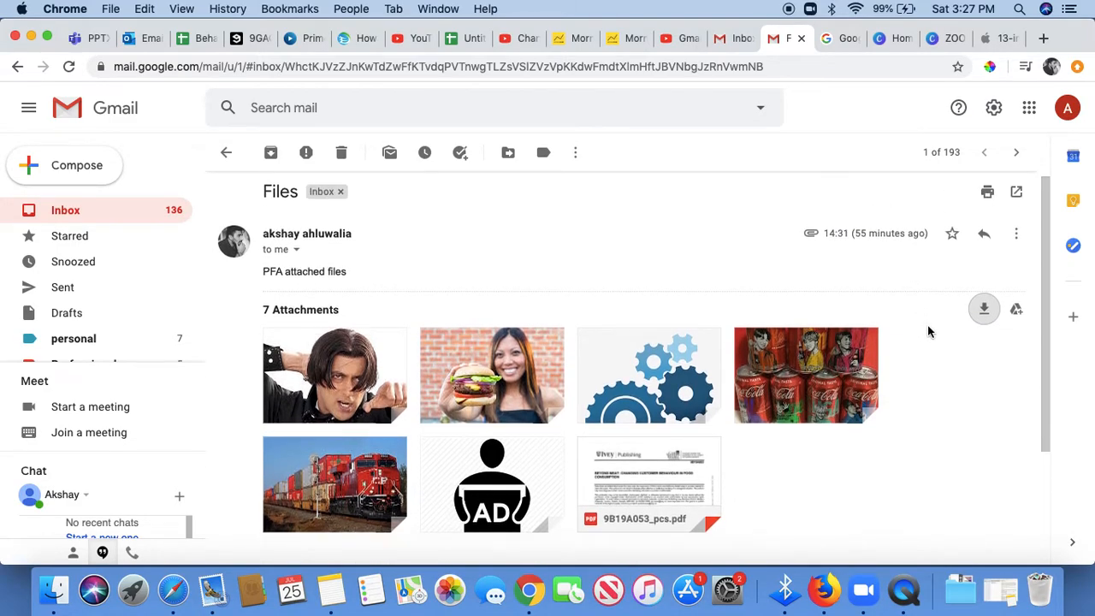
mouse_move(984, 309)
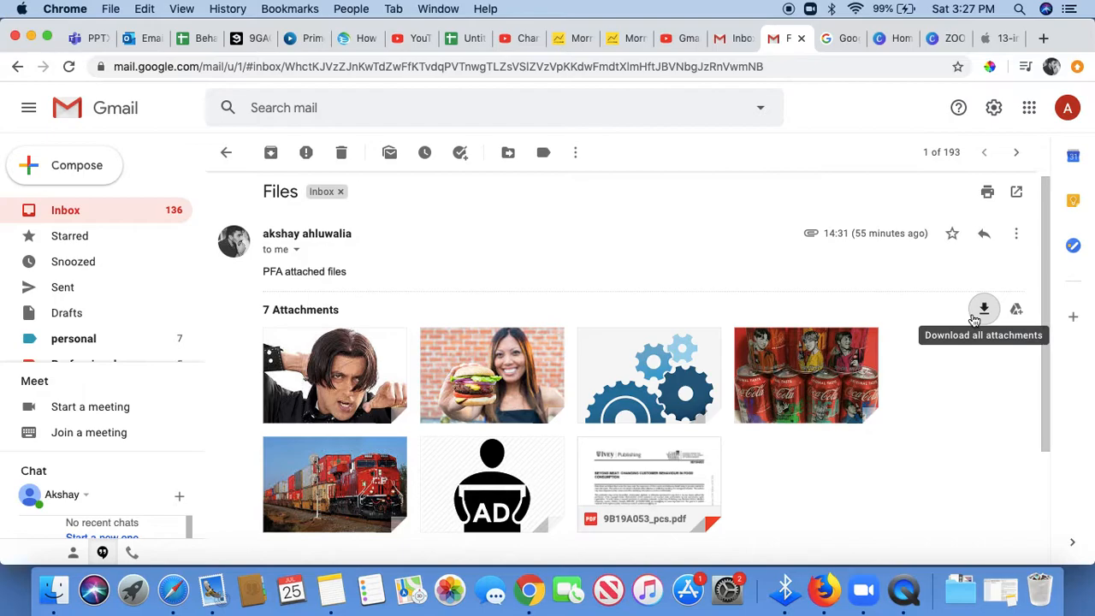
mouse_move(772, 8)
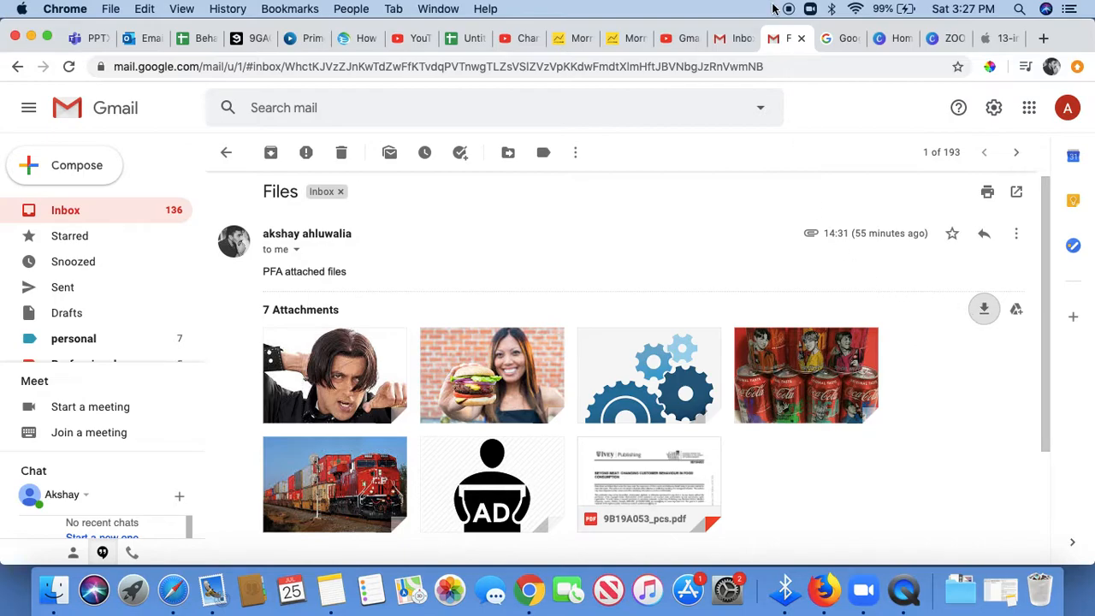